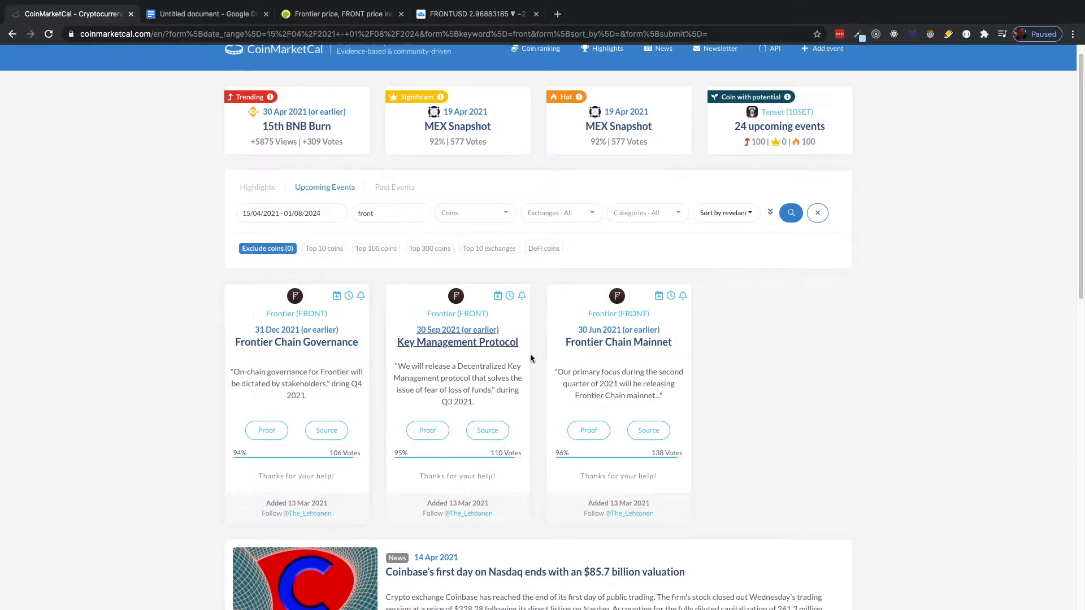
mouse_move(613, 361)
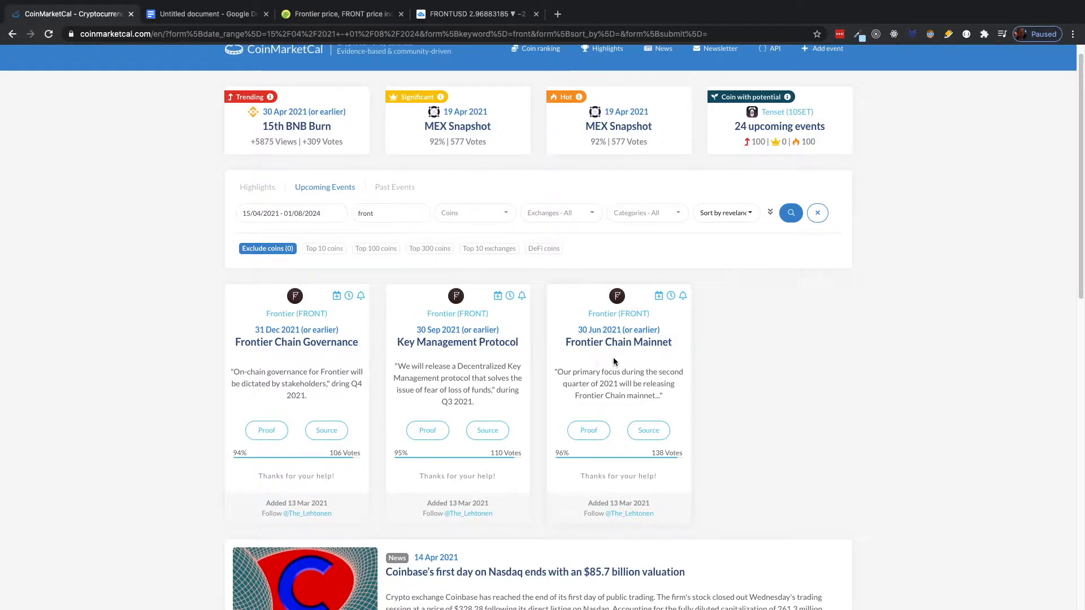
mouse_move(574, 357)
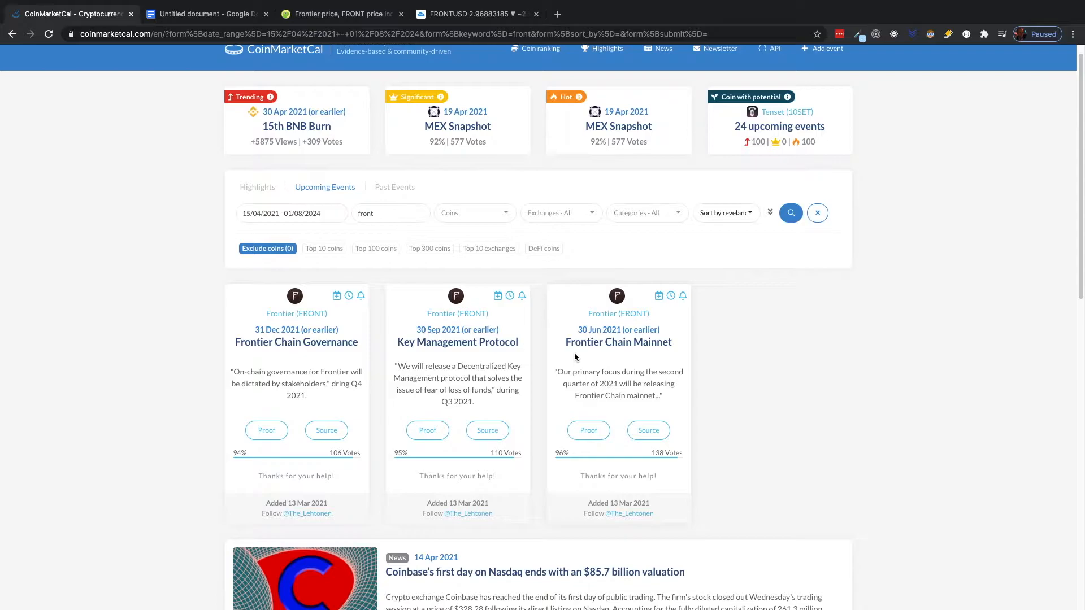
mouse_move(635, 367)
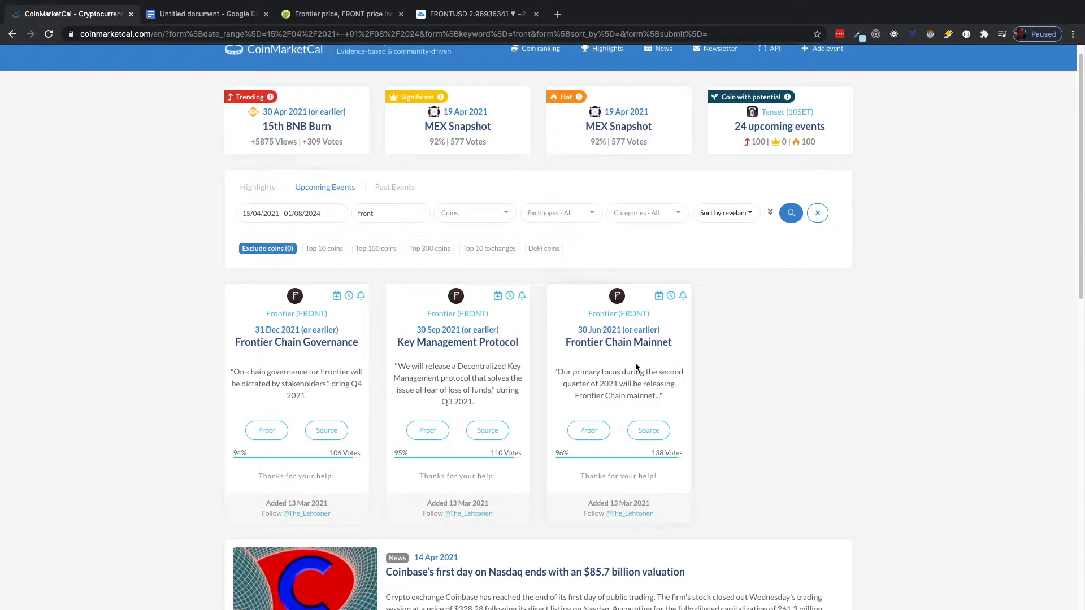
mouse_move(349, 57)
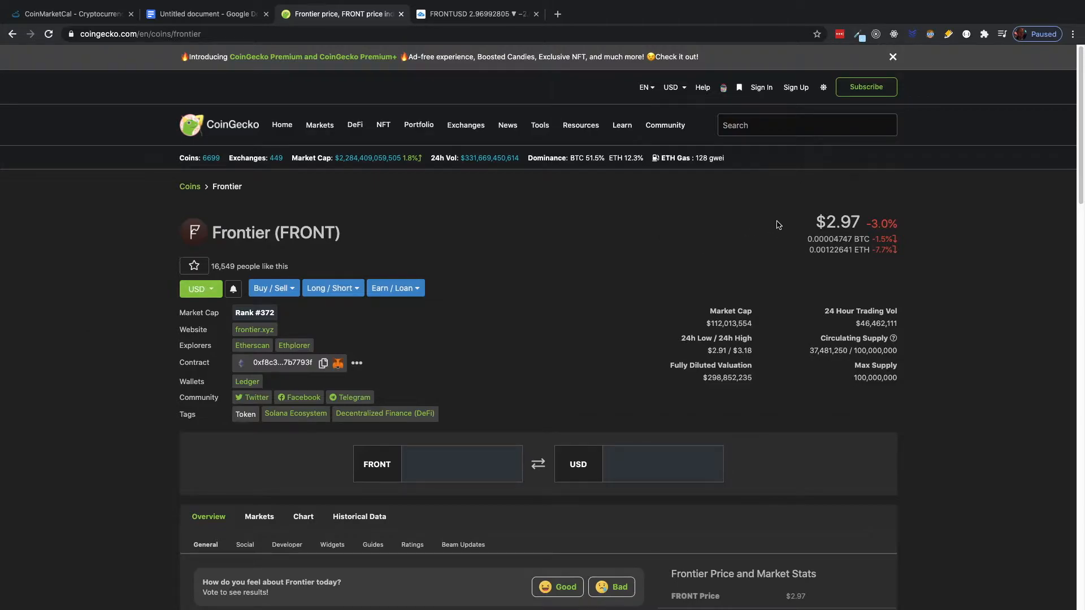
mouse_move(834, 266)
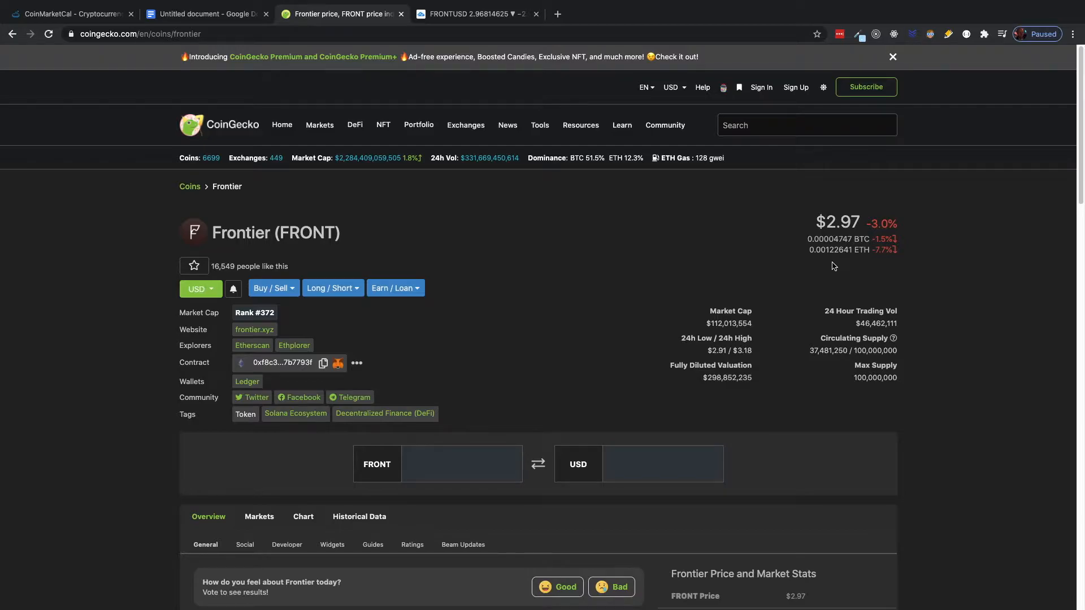
click(892, 57)
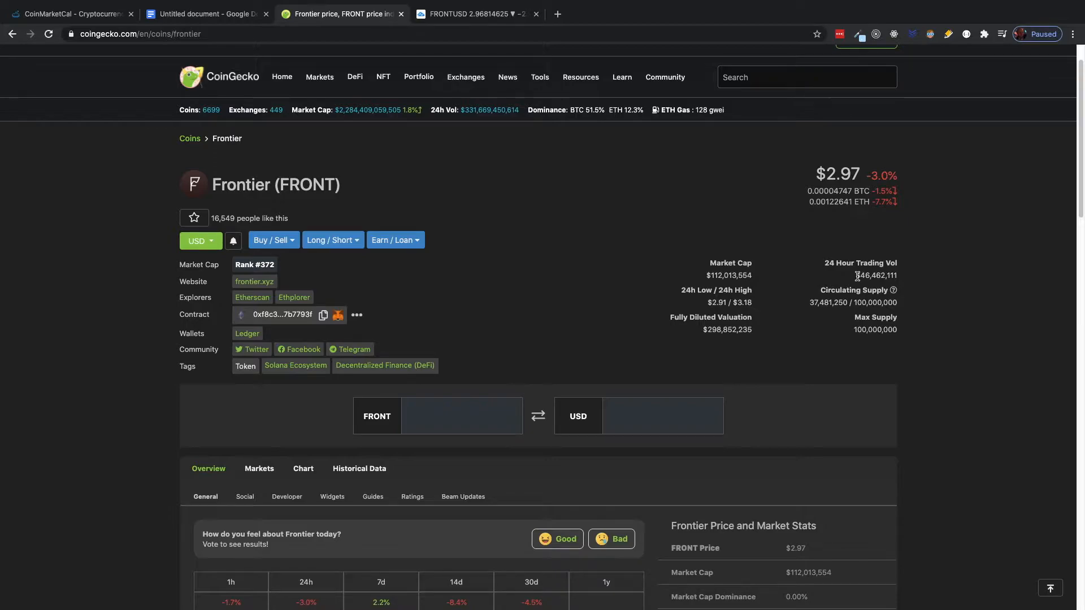
mouse_move(474, 192)
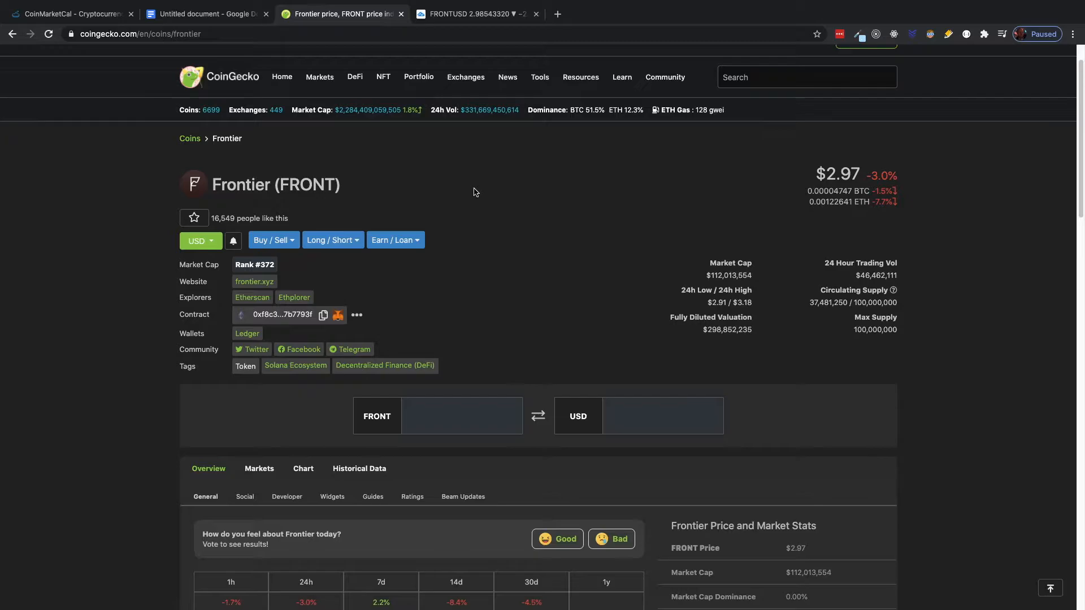
mouse_move(302, 97)
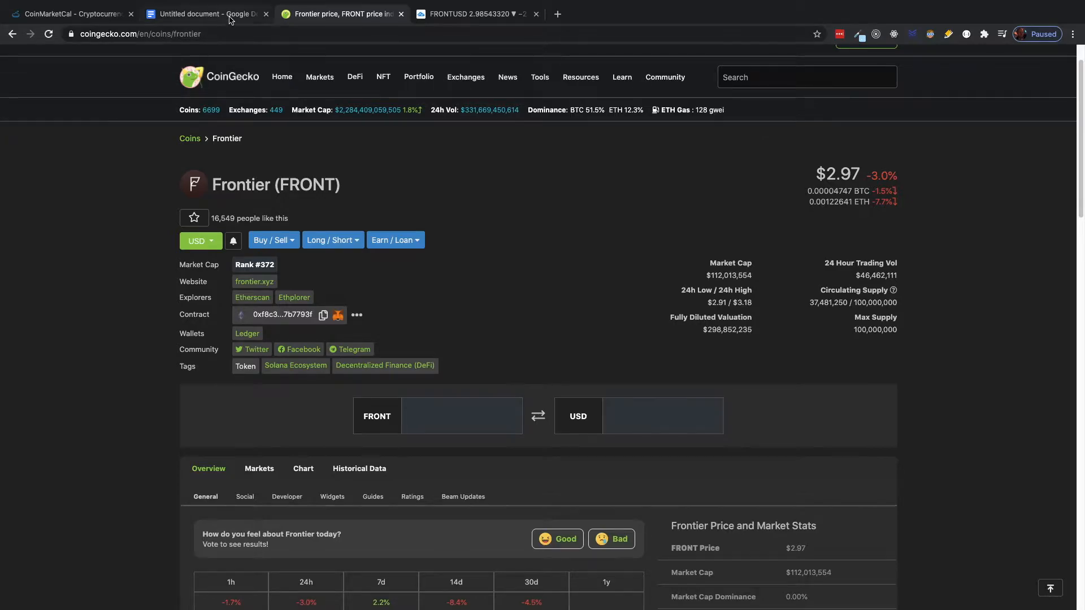
Step: Switch to the Google Docs tab holding the Frontier exit-strategy scenarios
click(204, 13)
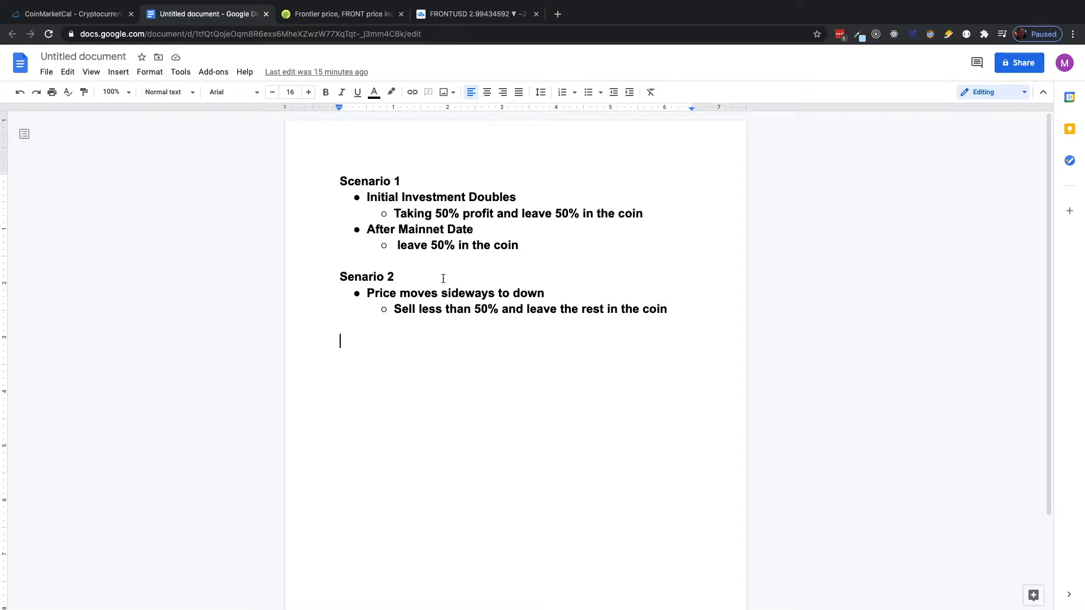
mouse_move(445, 256)
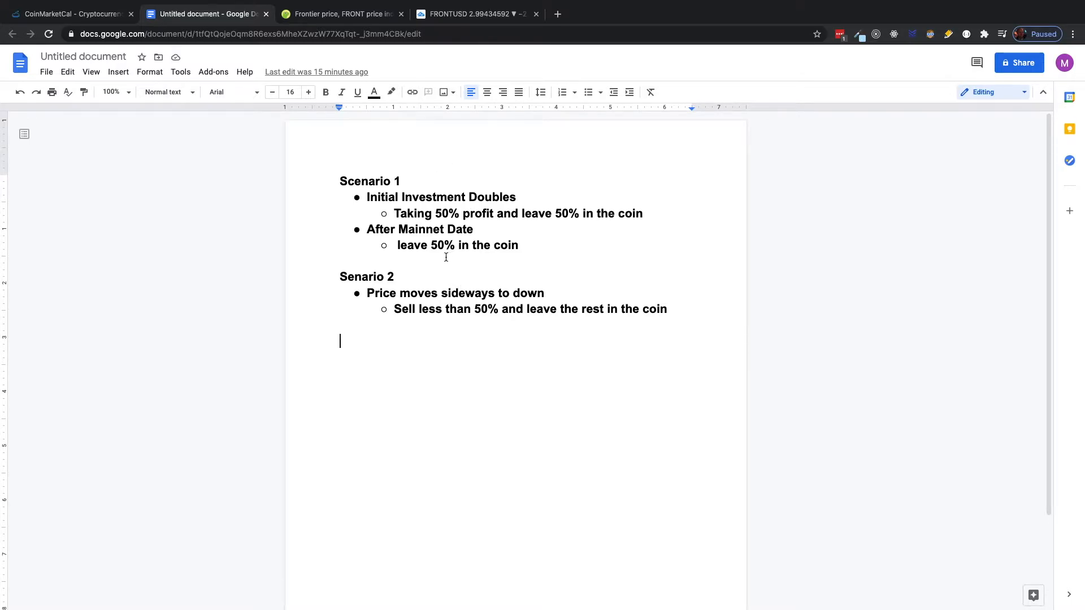
mouse_move(477, 265)
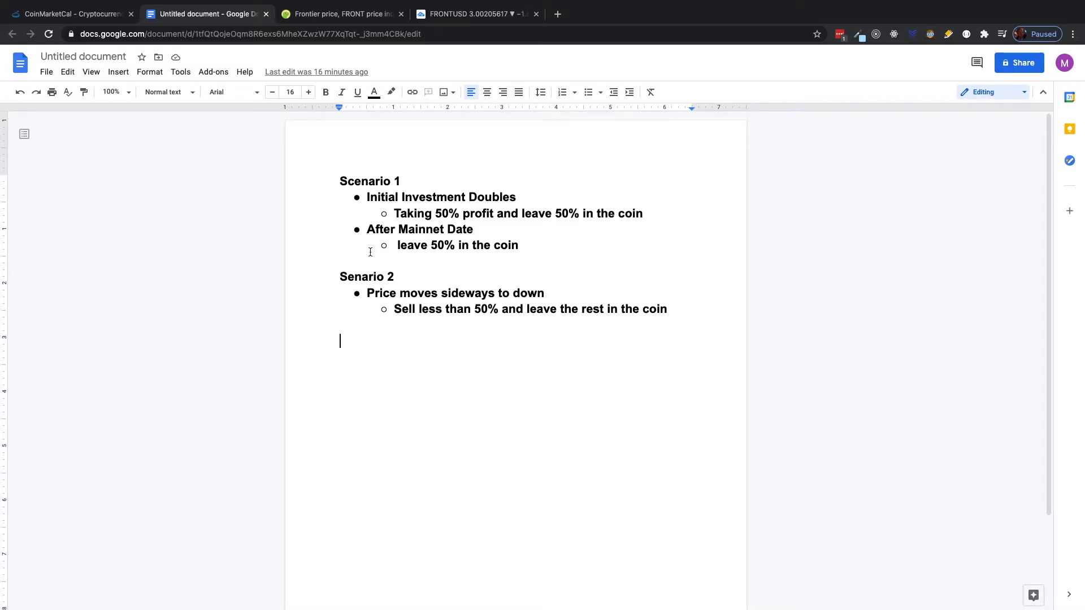
mouse_move(400, 340)
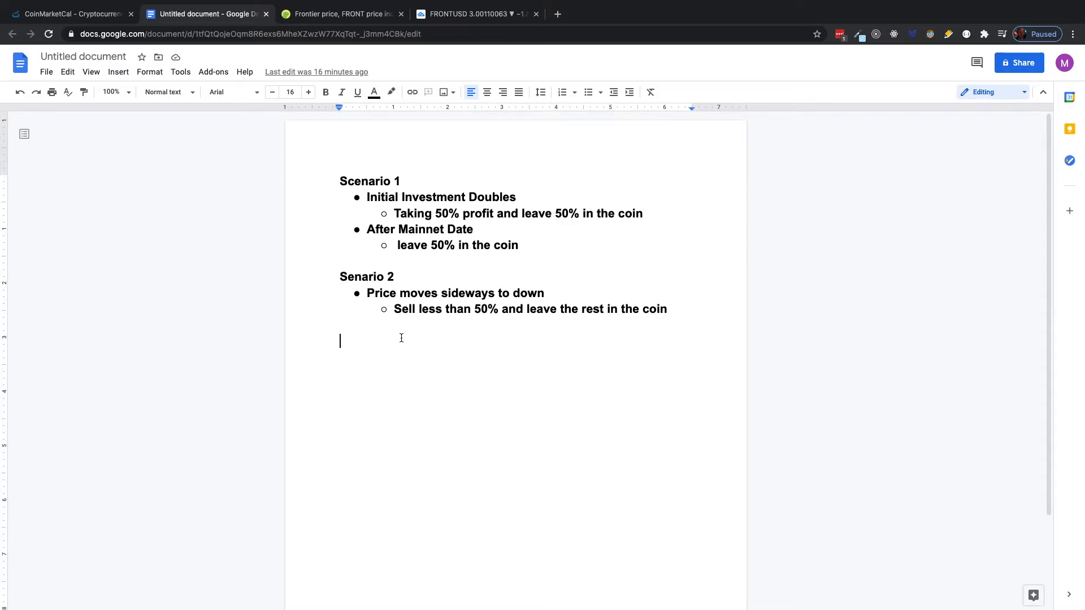
mouse_move(607, 328)
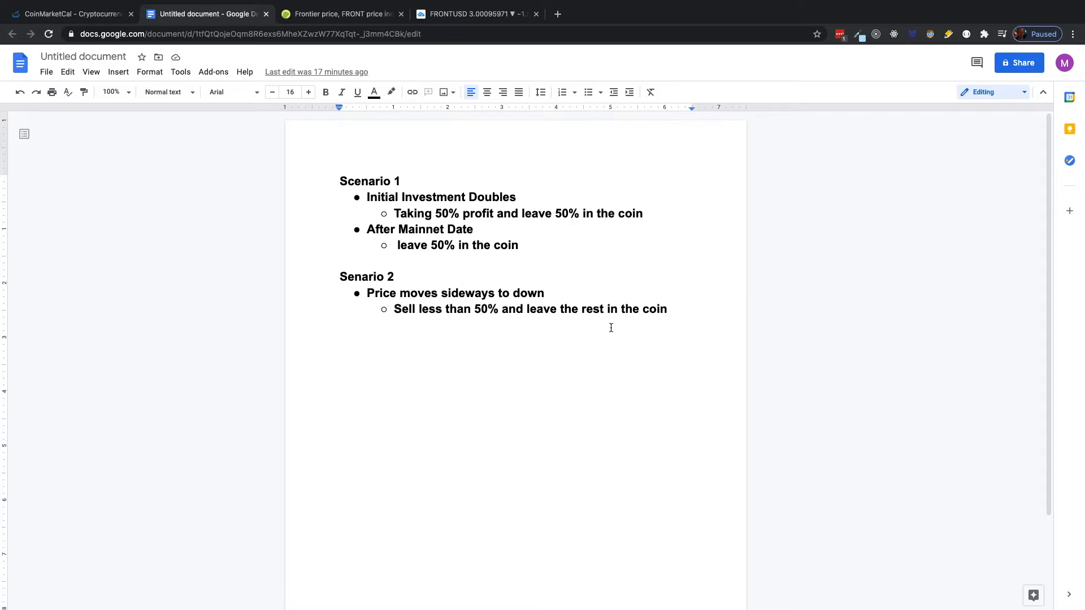
click(340, 341)
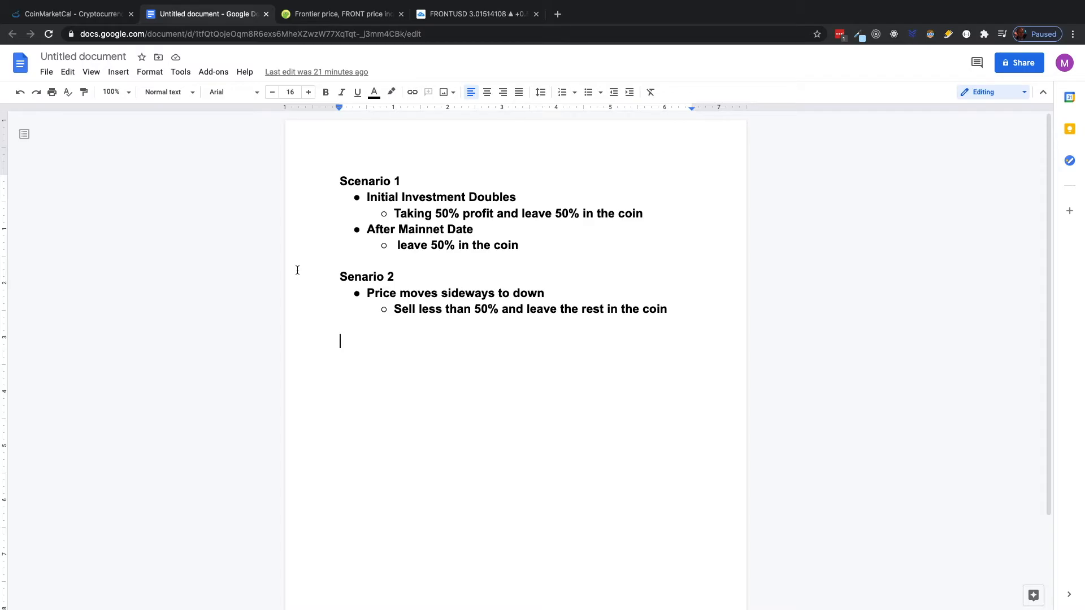
Step: Review the Frontier page stats ($2.97, -2.9%, $112M market cap) and return to the top
click(340, 13)
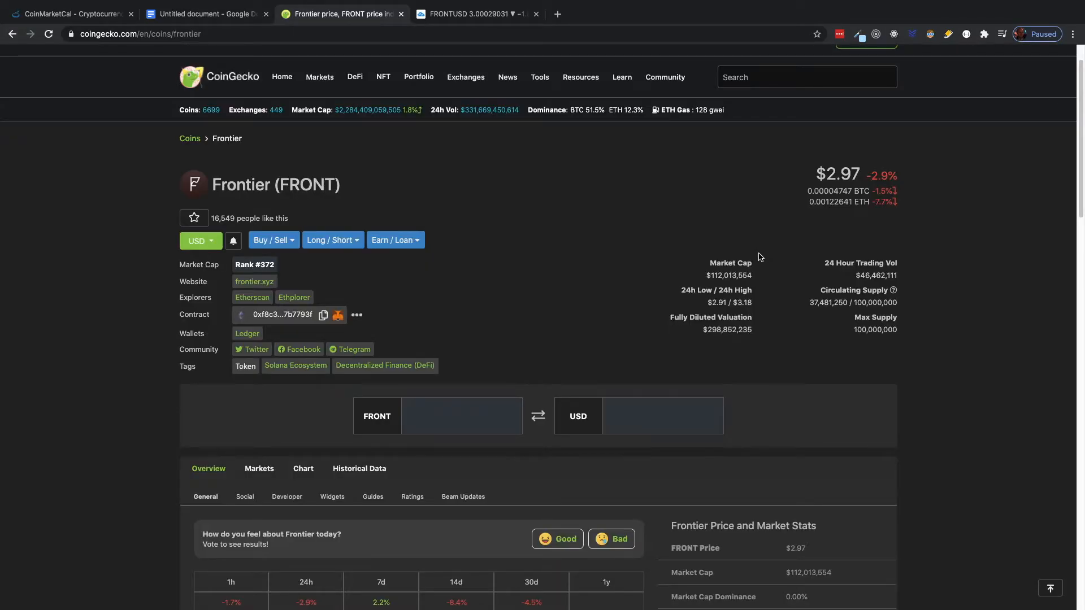
mouse_move(848, 228)
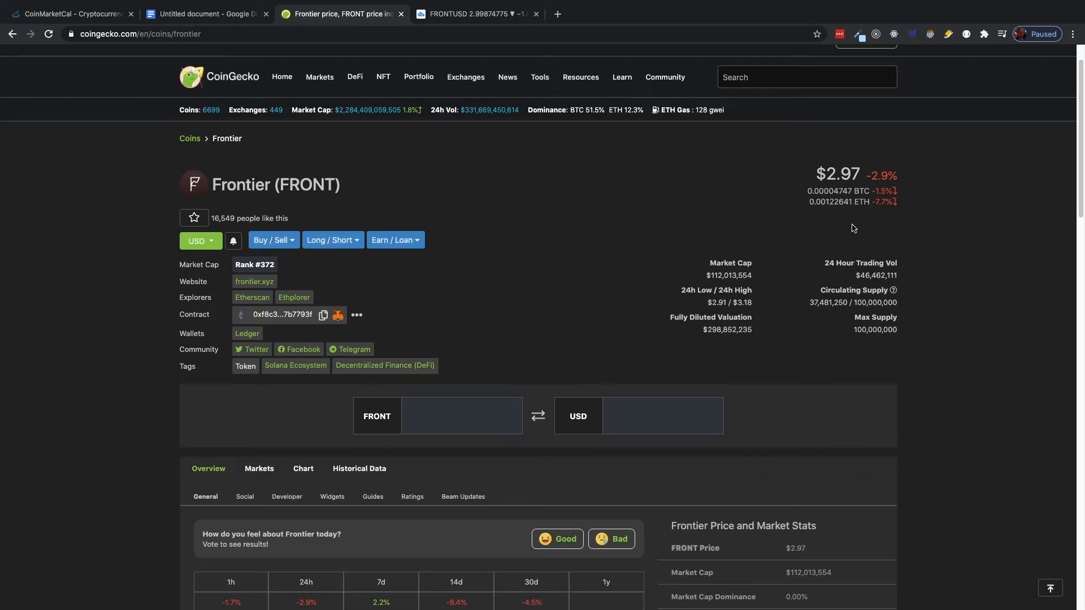
mouse_move(909, 228)
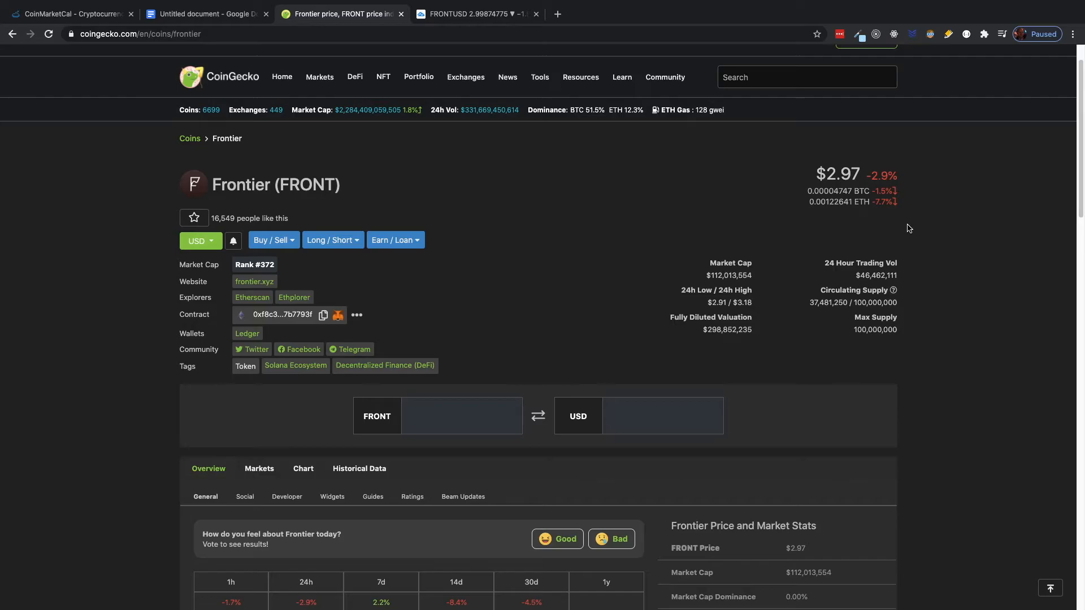
scroll(down, 3)
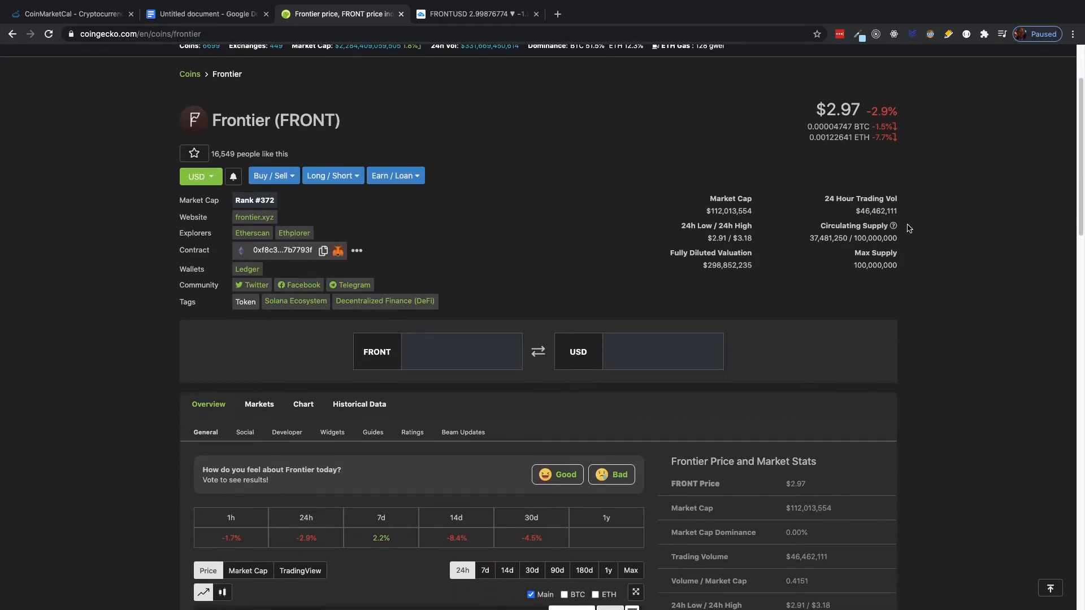
scroll(down, 3)
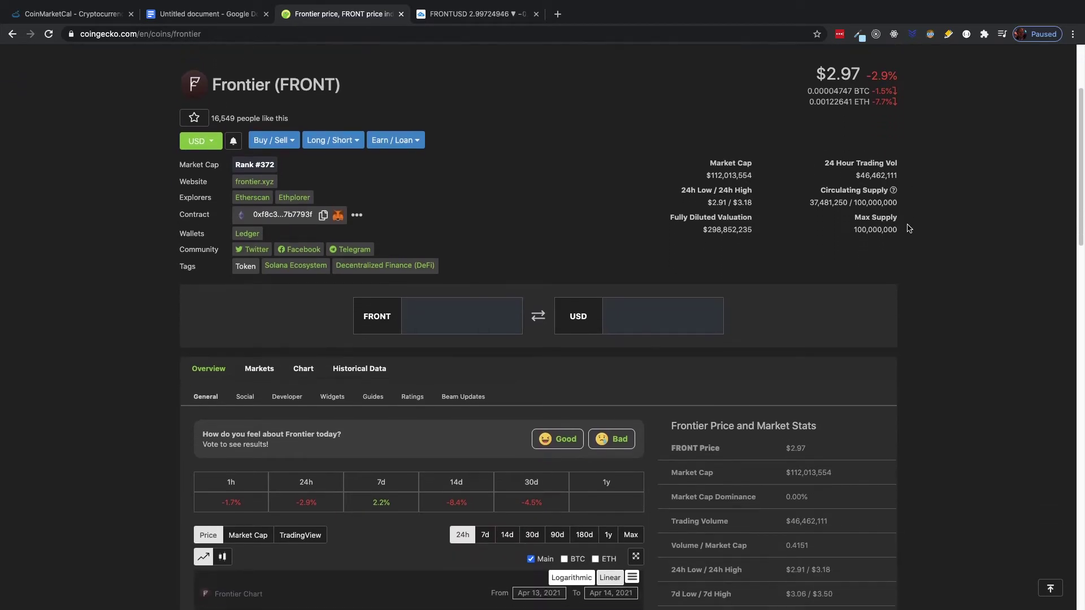
scroll(up, 3)
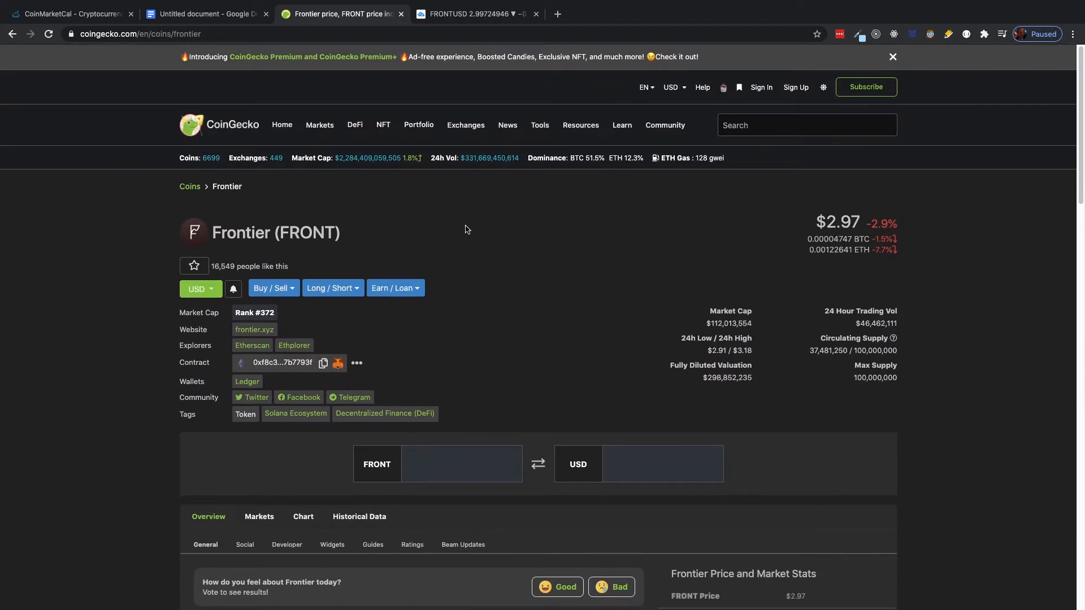
mouse_move(94, 373)
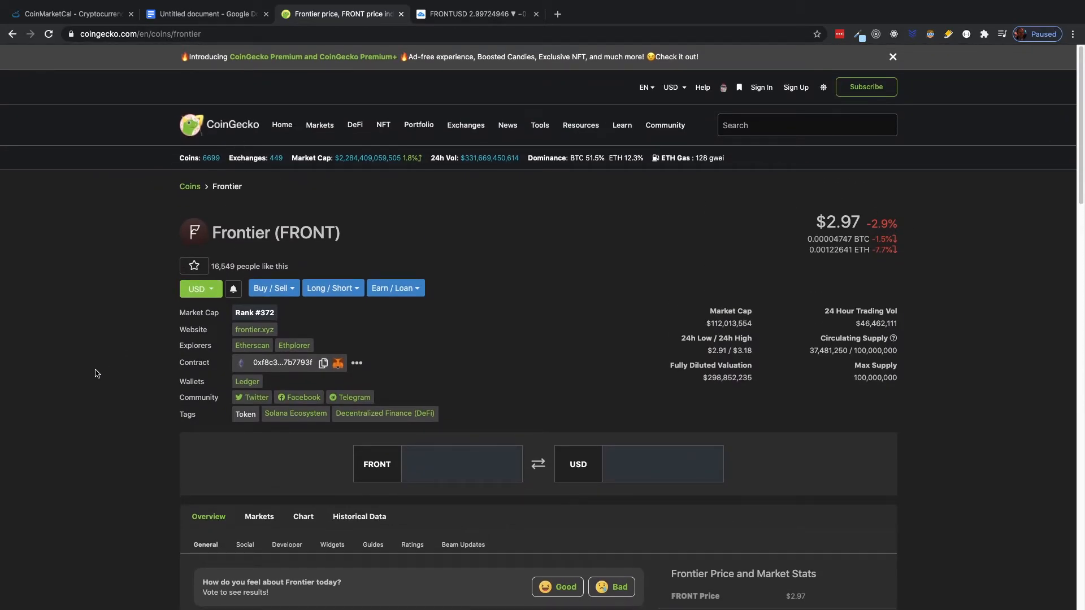
scroll(down, 3)
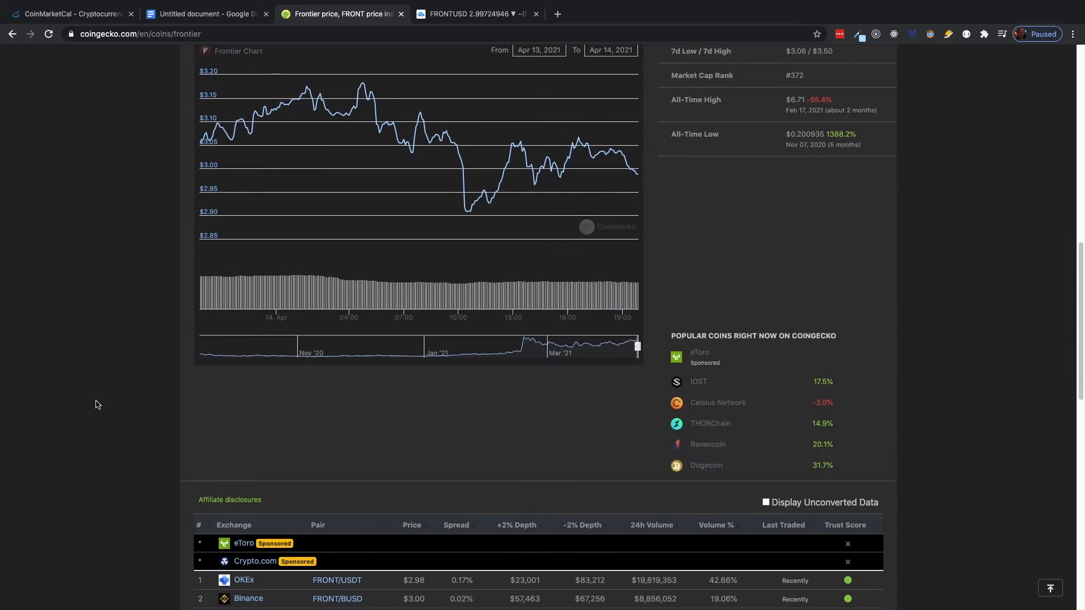
scroll(down, 3)
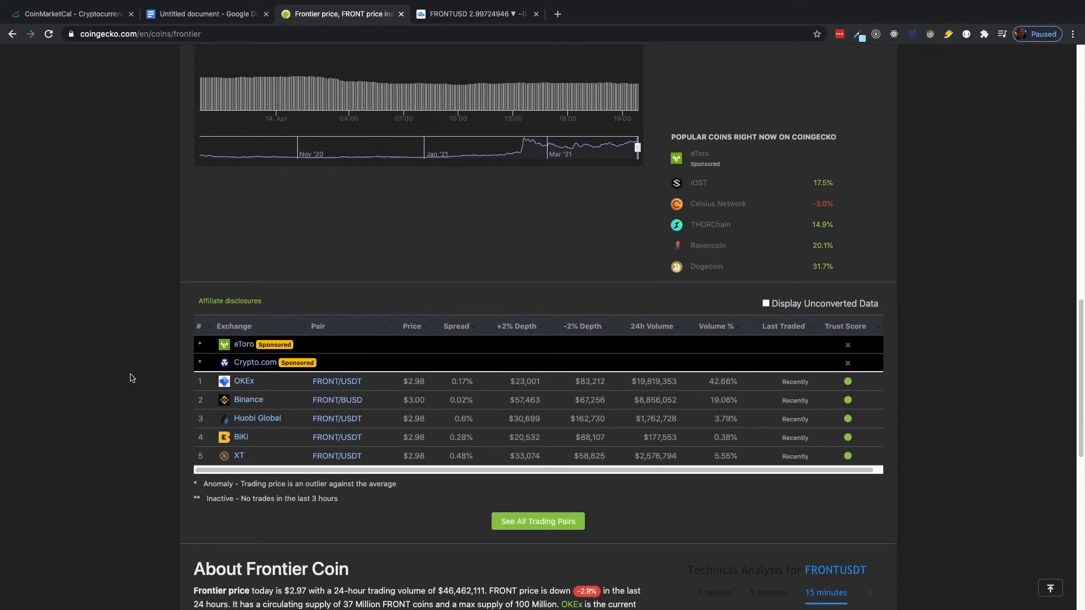
mouse_move(166, 456)
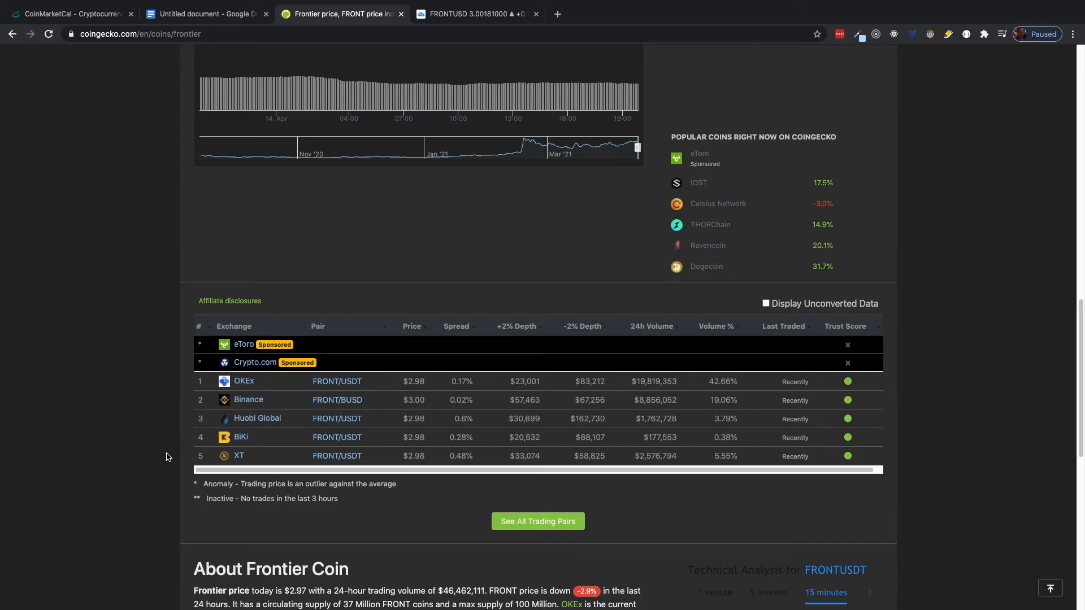
mouse_move(161, 471)
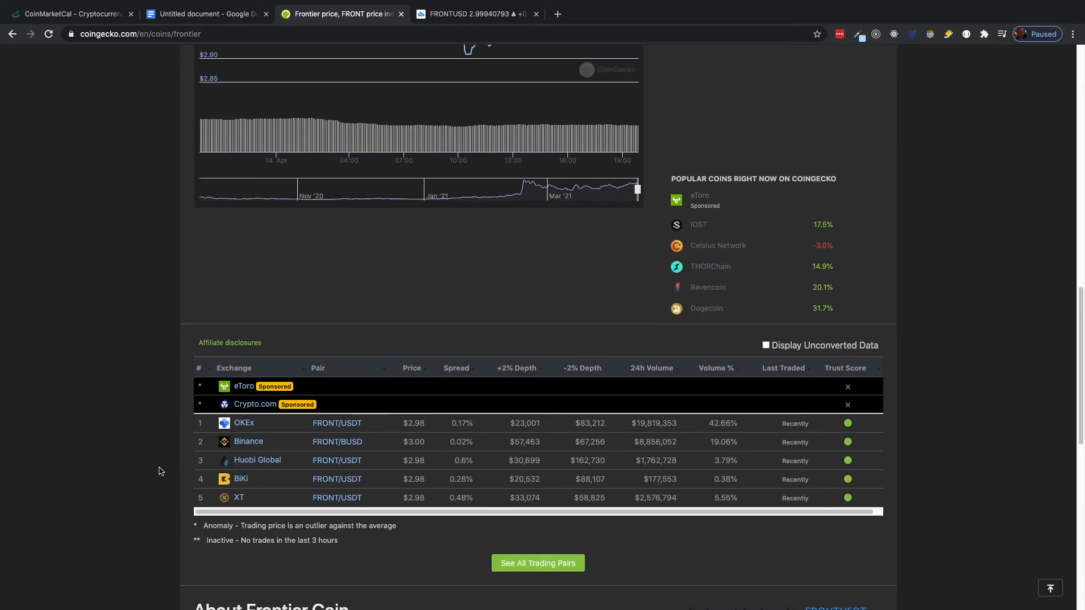
Step: Switch to the TradingView tab with the FRONT/USD 4-hour Binance chart near $3.00
click(473, 14)
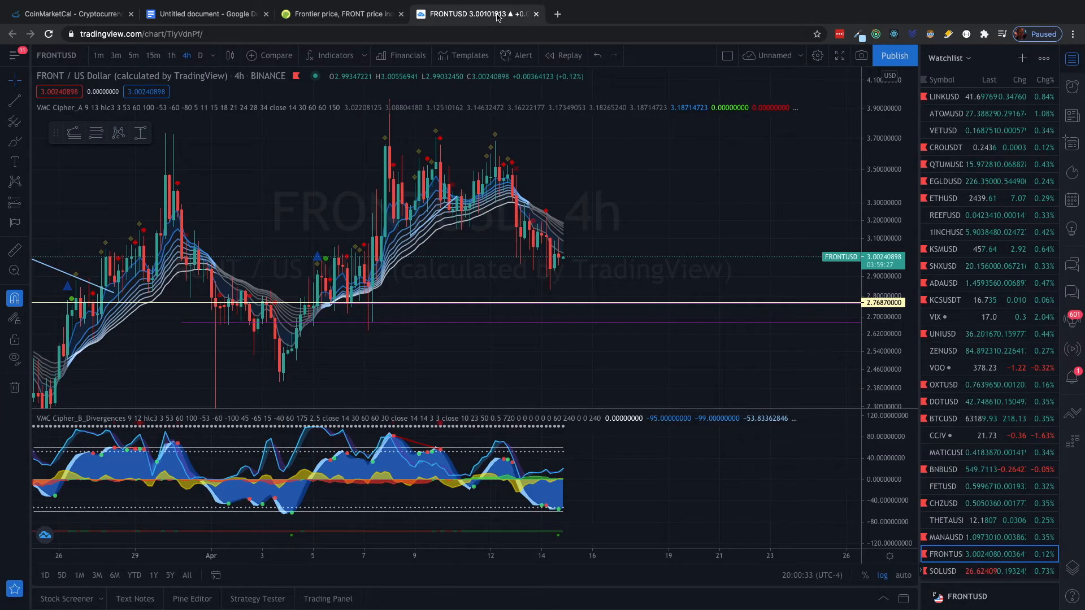
mouse_move(490, 131)
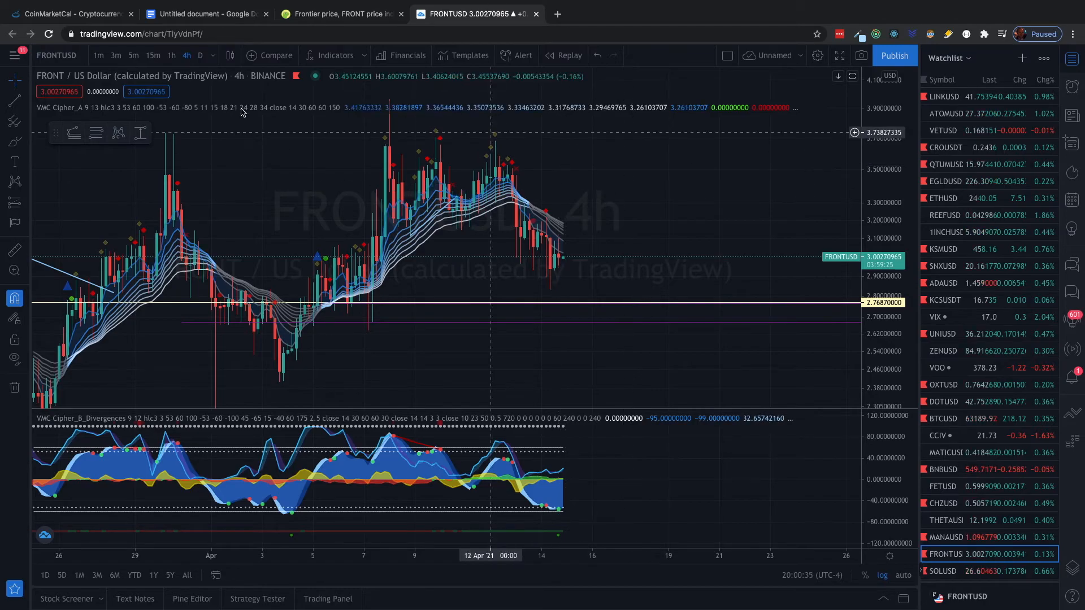
mouse_move(271, 208)
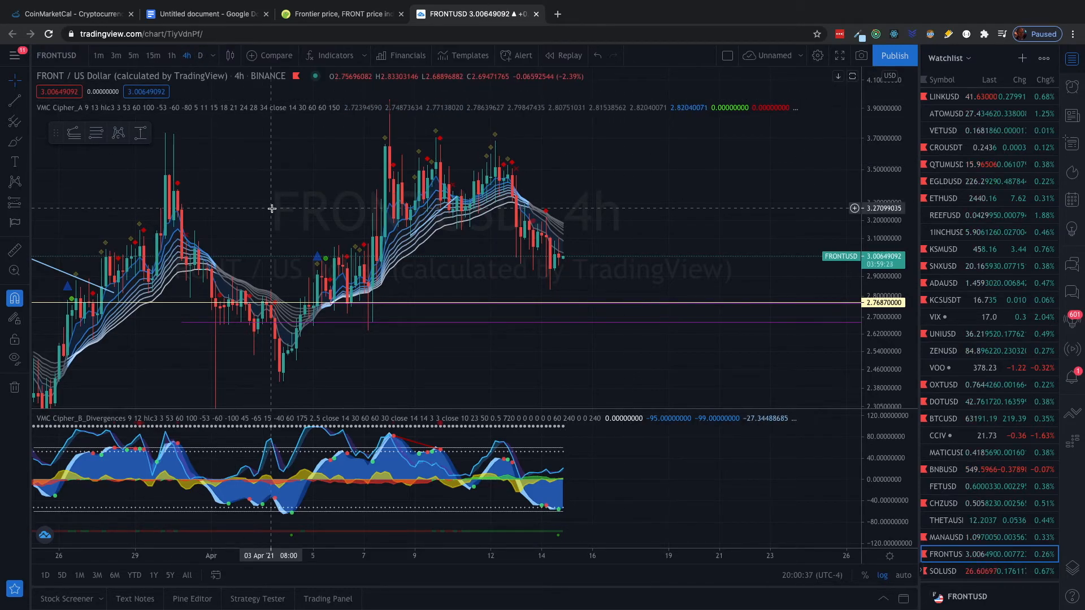
mouse_move(510, 288)
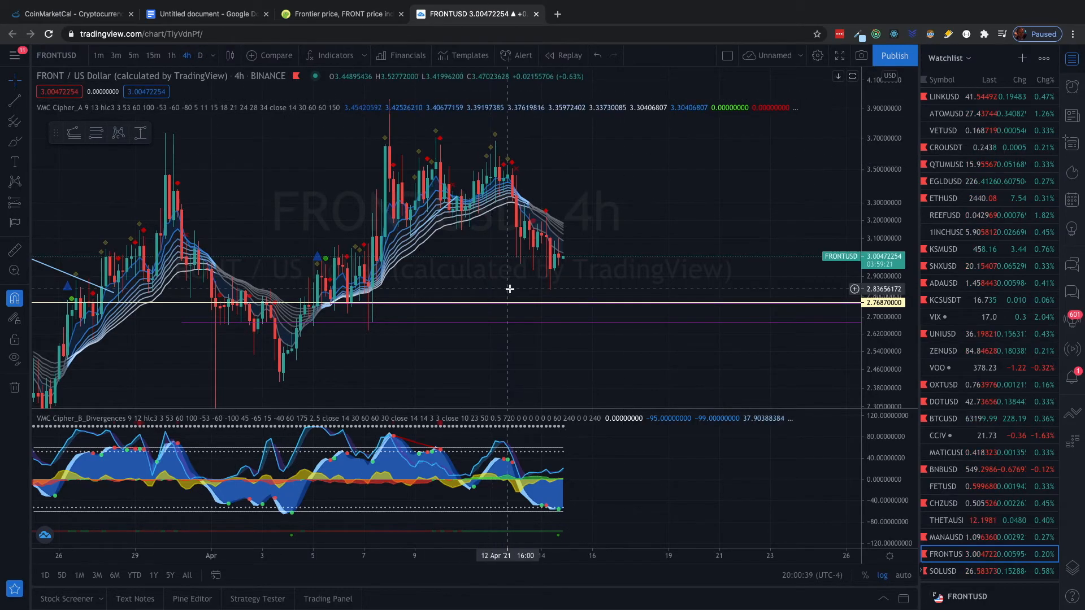
mouse_move(631, 265)
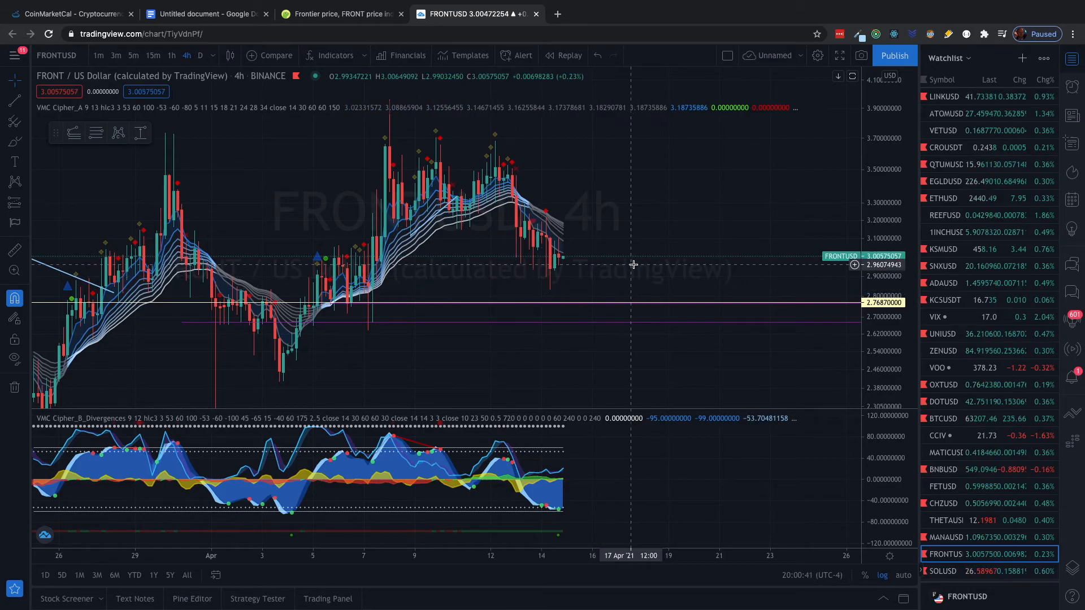
mouse_move(596, 491)
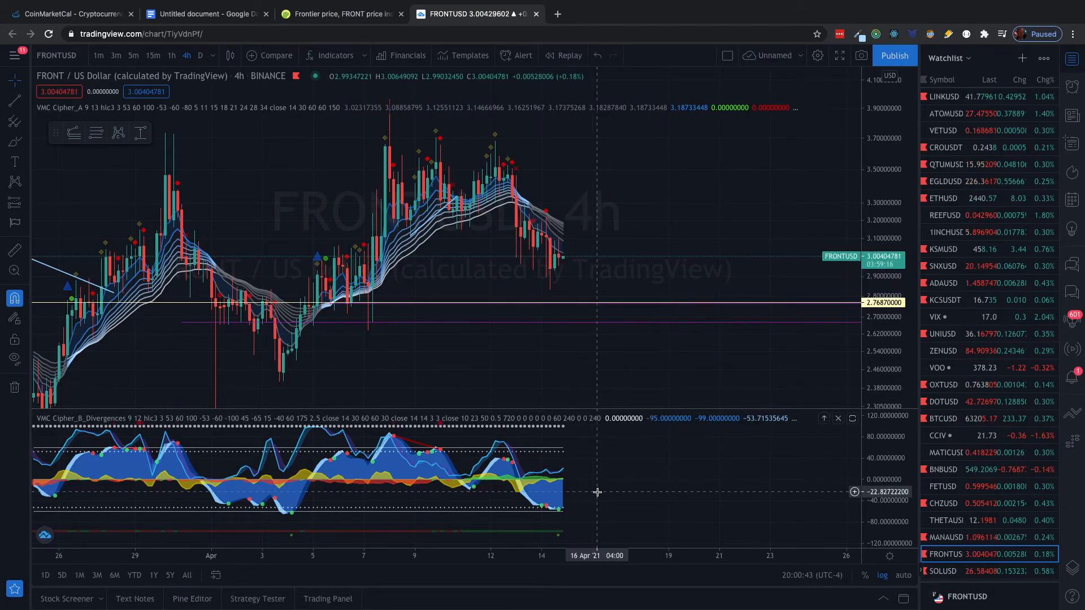
mouse_move(583, 532)
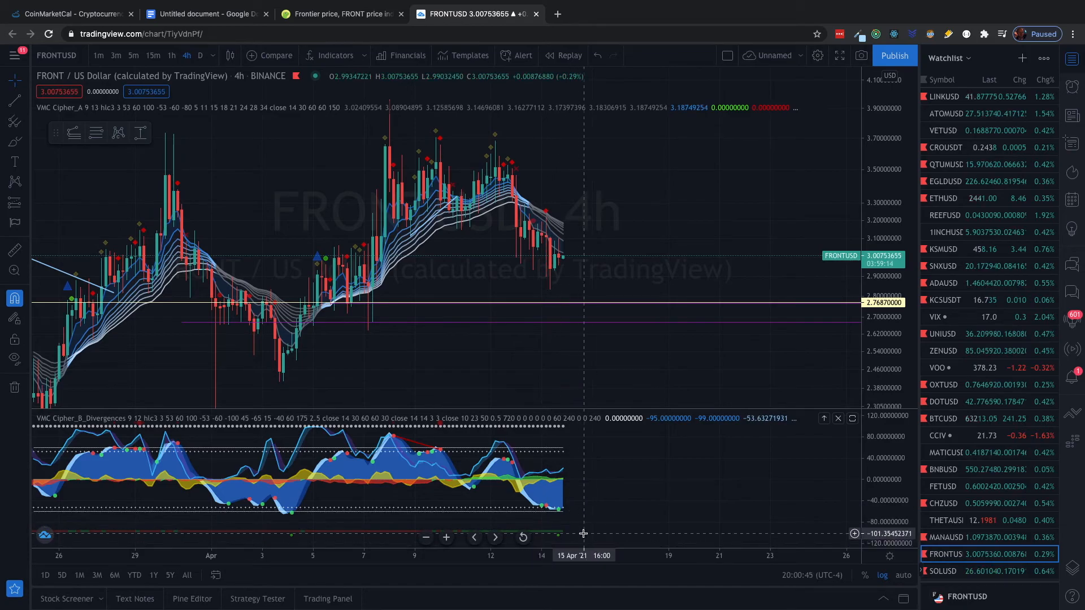
mouse_move(541, 206)
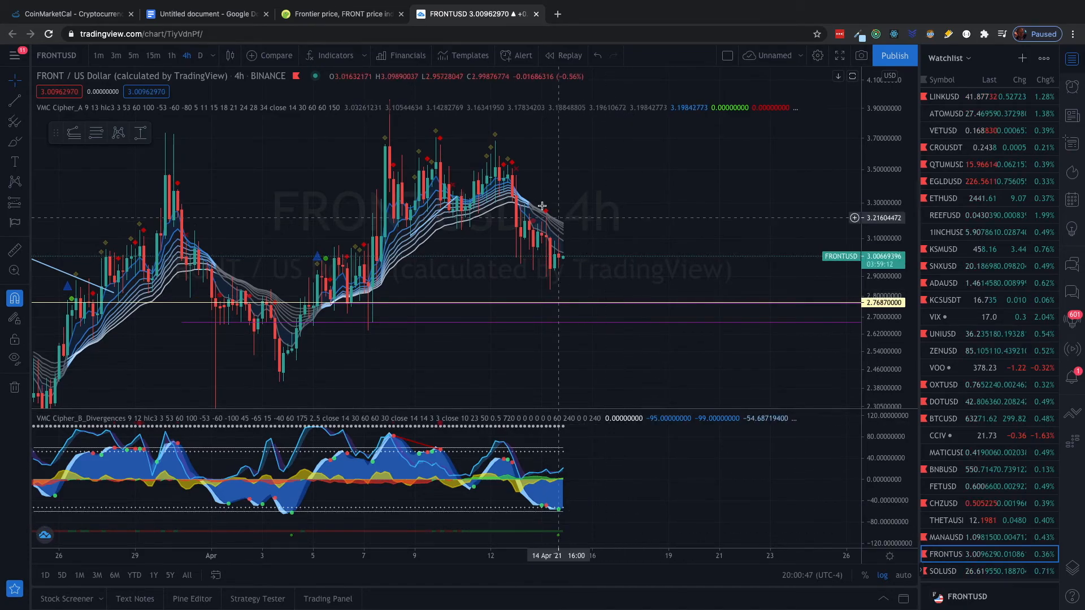
mouse_move(573, 261)
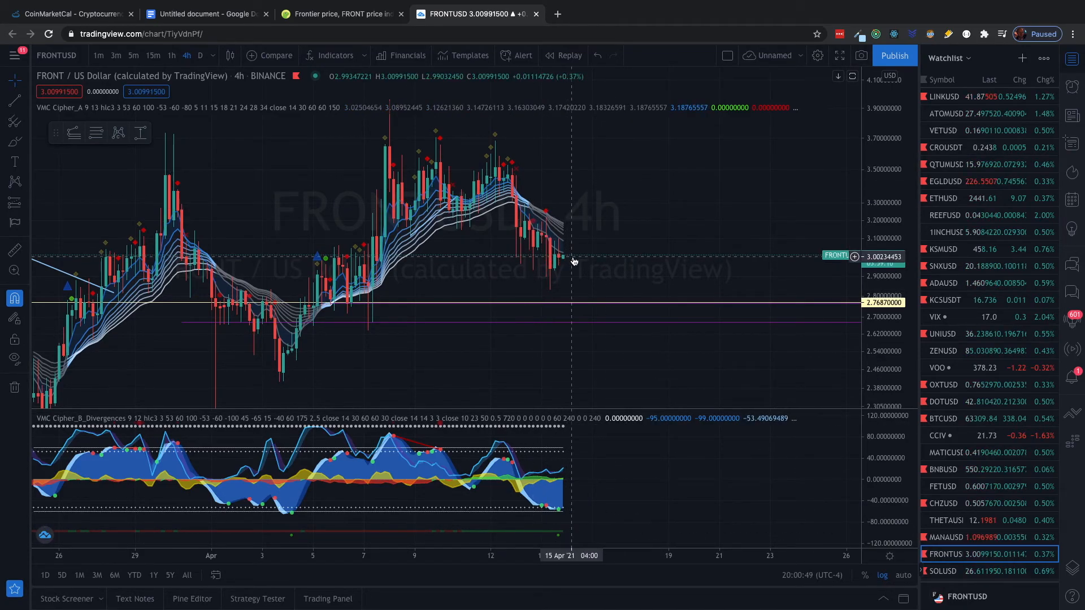
mouse_move(547, 495)
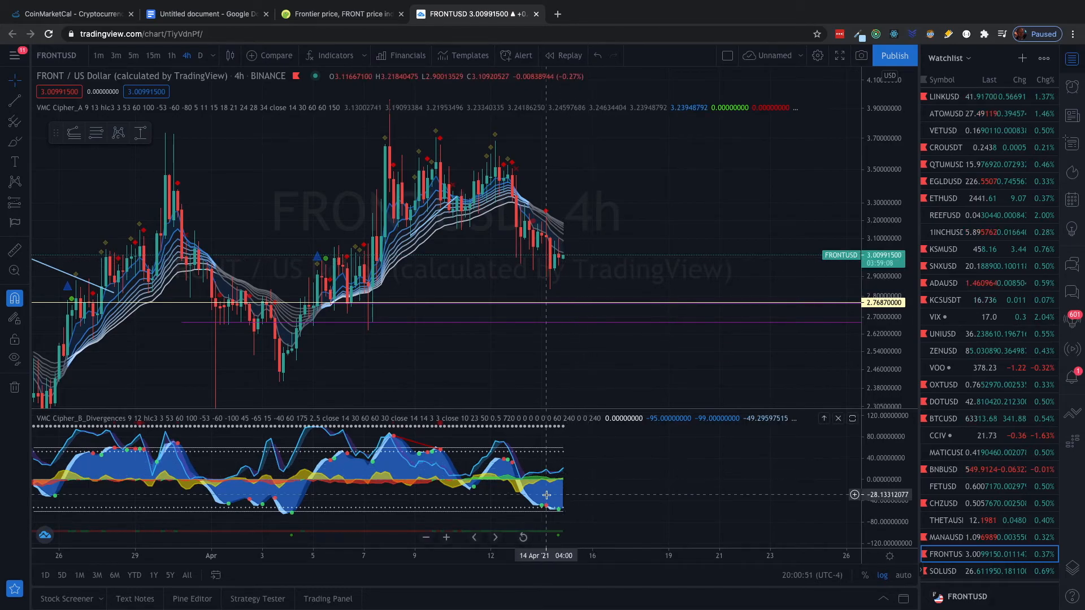
mouse_move(608, 410)
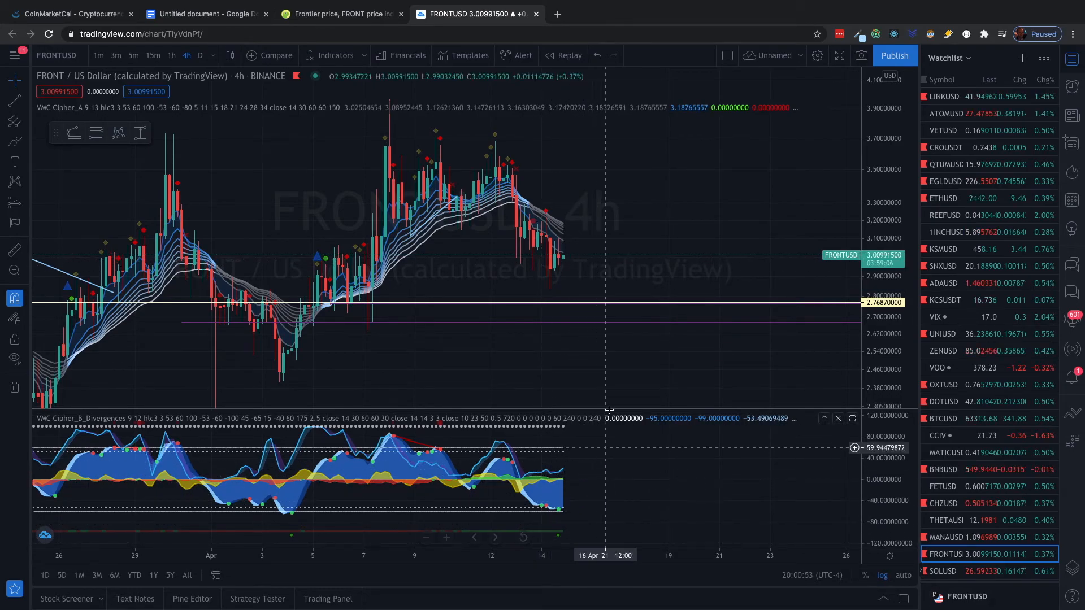
mouse_move(614, 220)
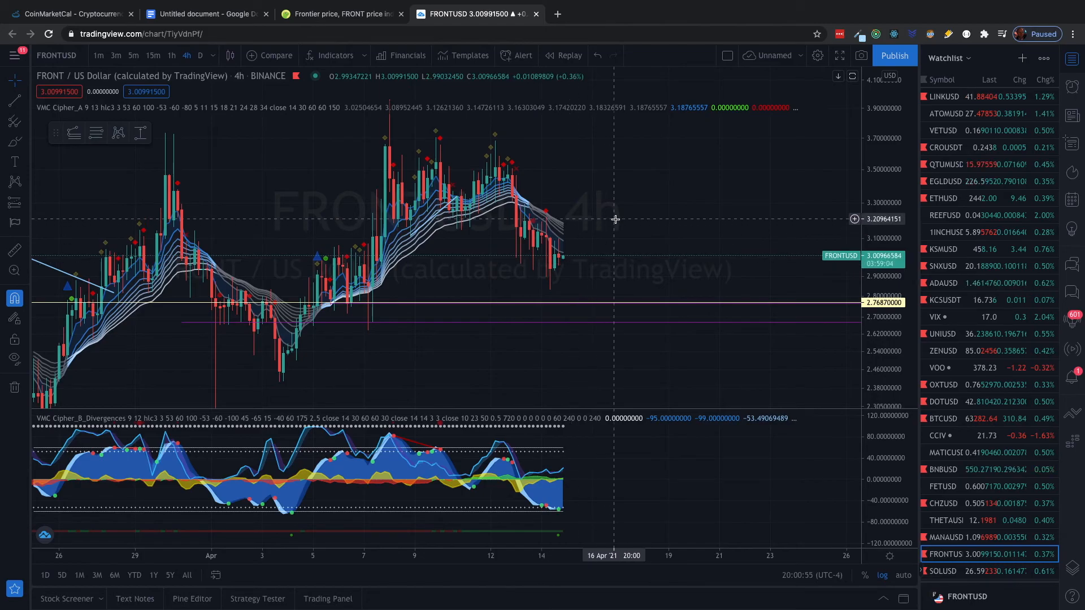
mouse_move(624, 263)
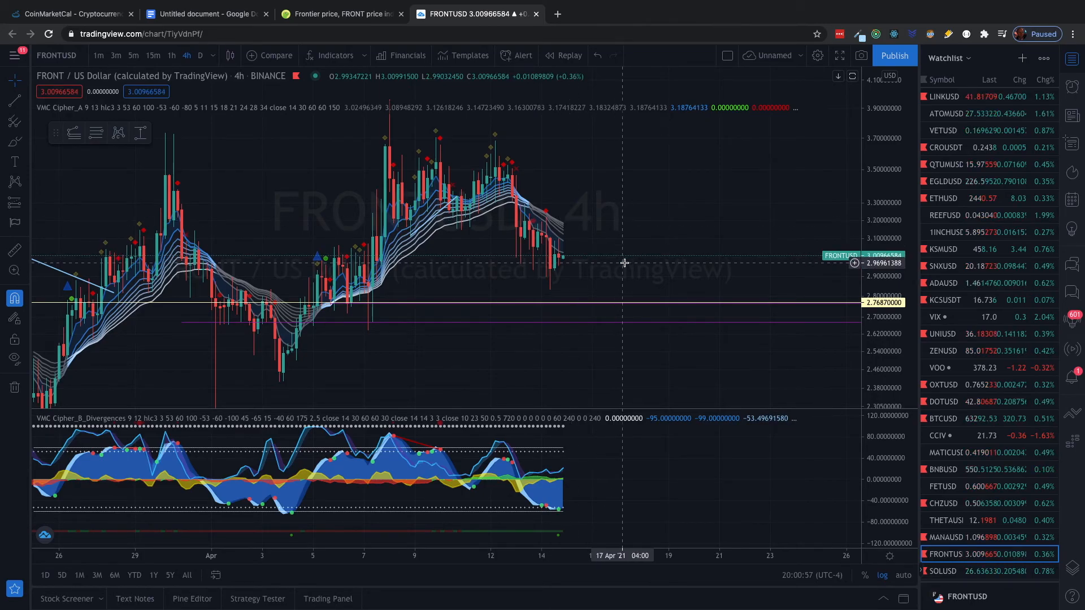
mouse_move(635, 257)
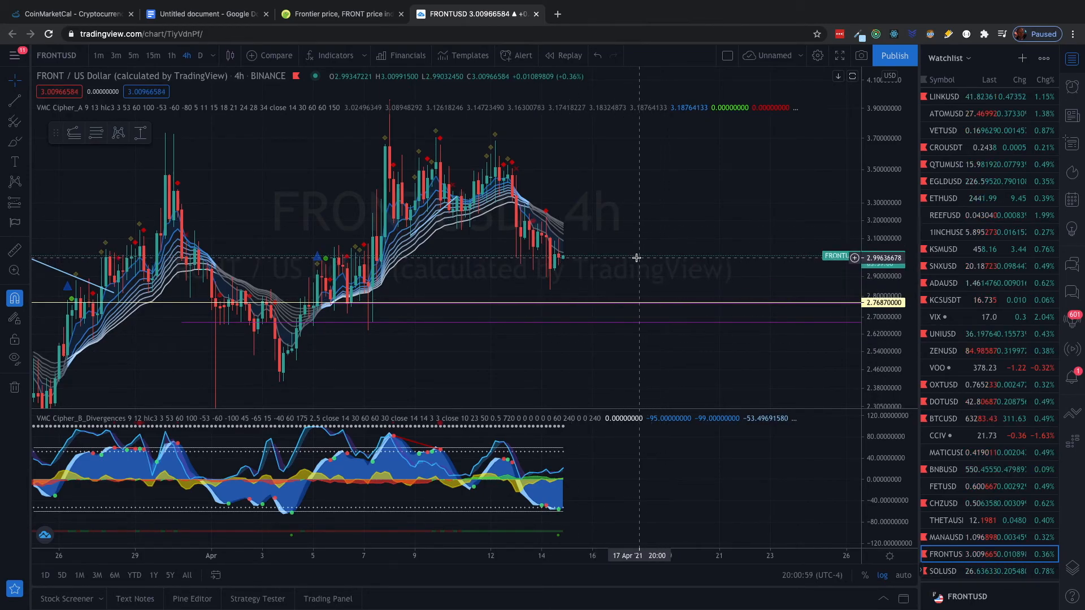
mouse_move(634, 280)
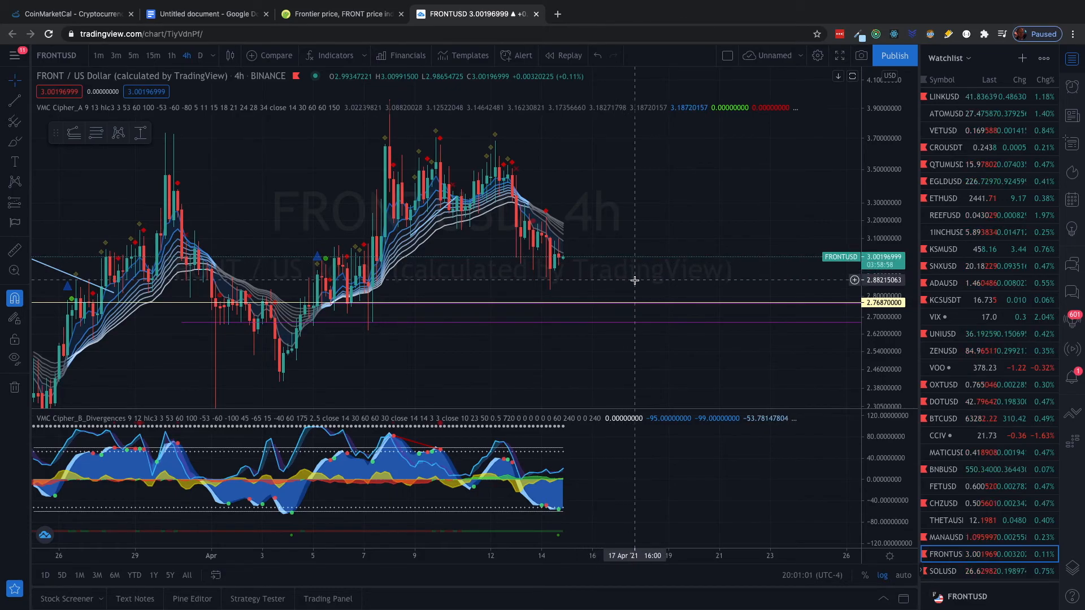
mouse_move(640, 234)
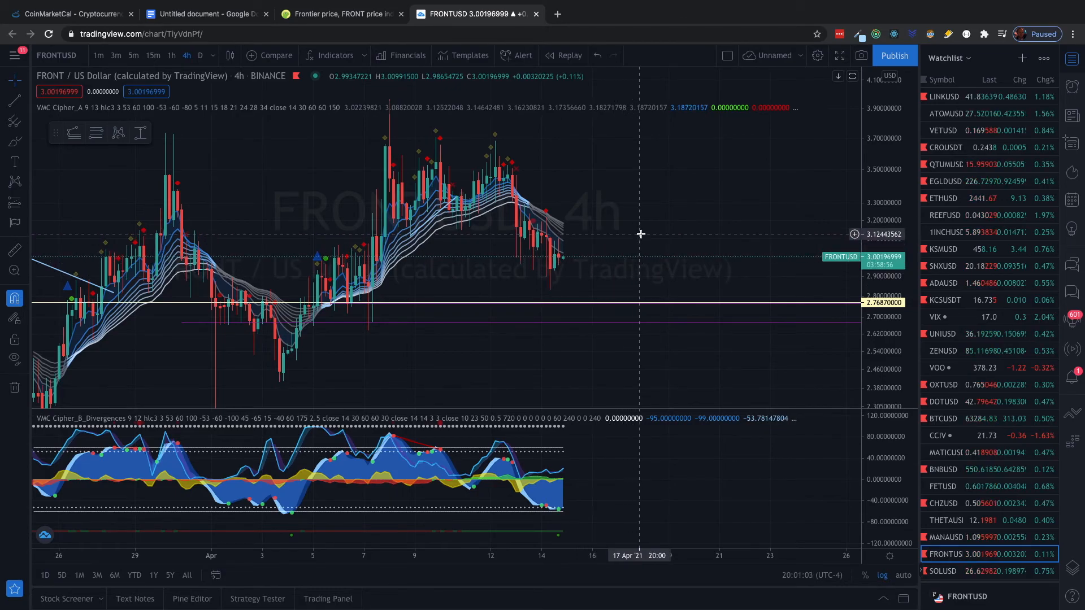
mouse_move(483, 372)
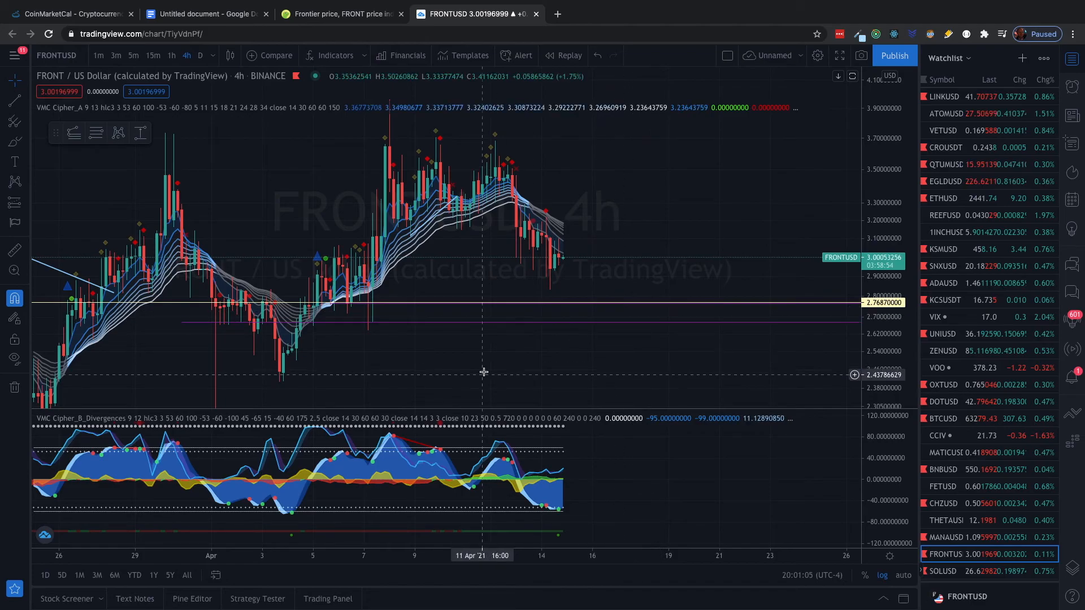
mouse_move(312, 367)
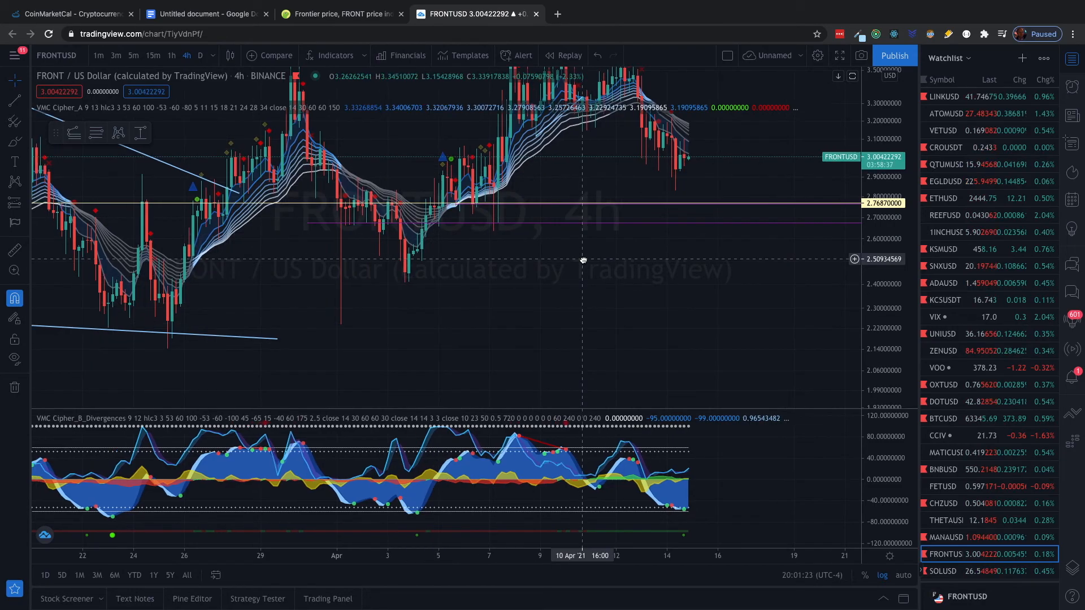
mouse_move(372, 300)
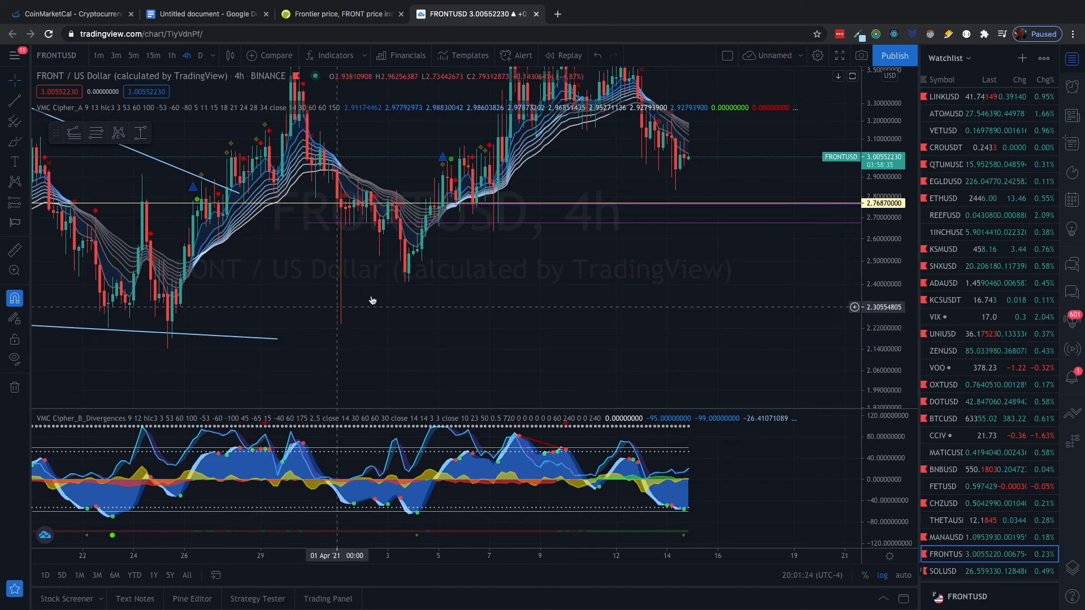